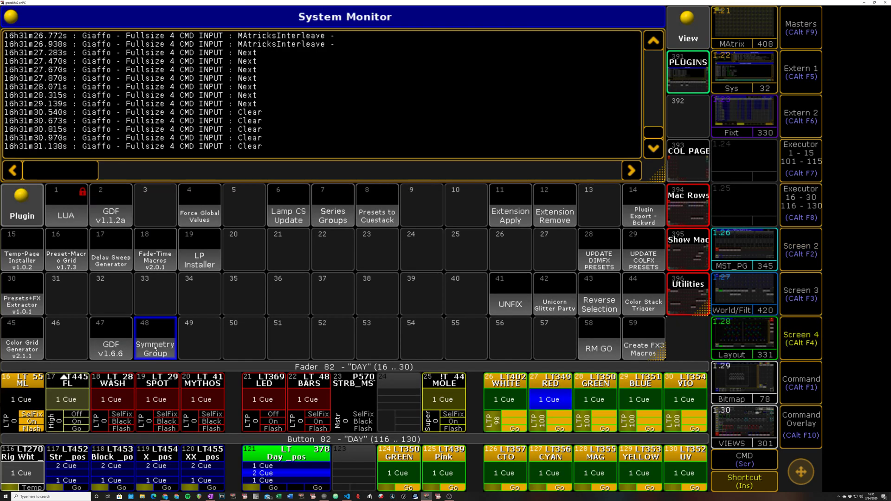
Open plugin 48 'Symmetry Group' to read its code header, then close the editor.
double_click(154, 339)
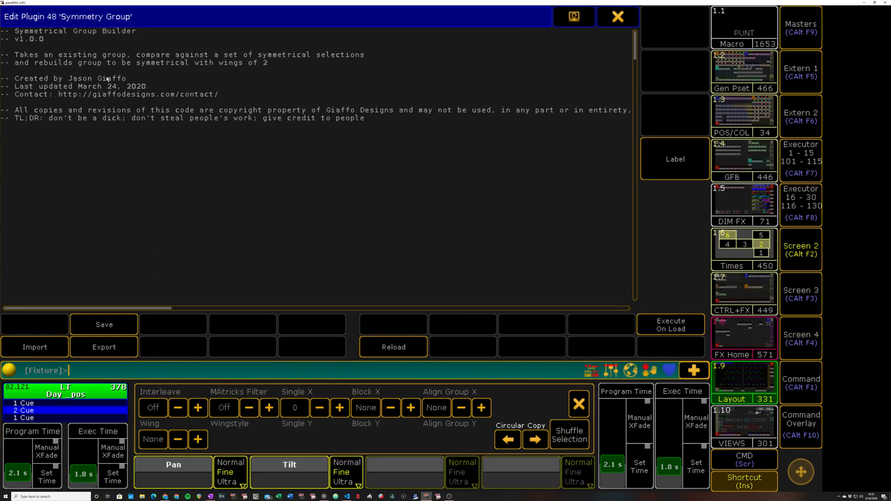
left_click(618, 16)
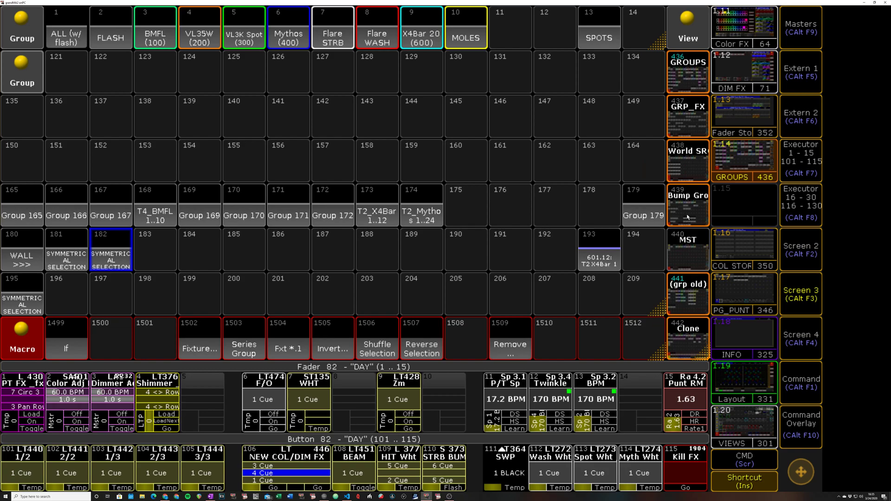
mouse_move(614, 218)
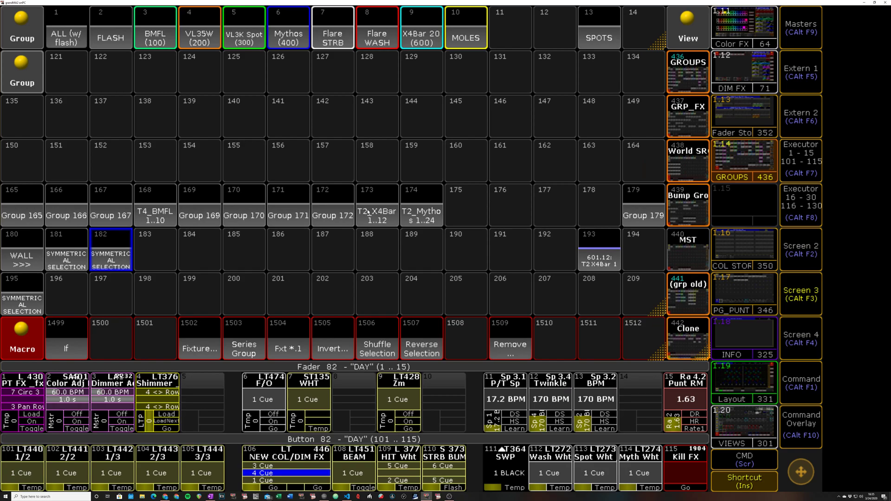
Show Layout View 2 'Movers' and select all of its mover fixtures.
left_click(687, 38)
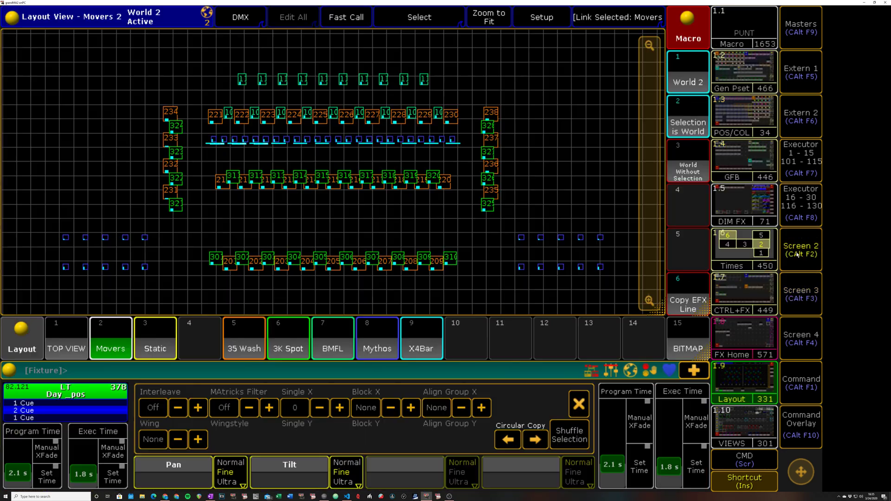
mouse_move(786, 254)
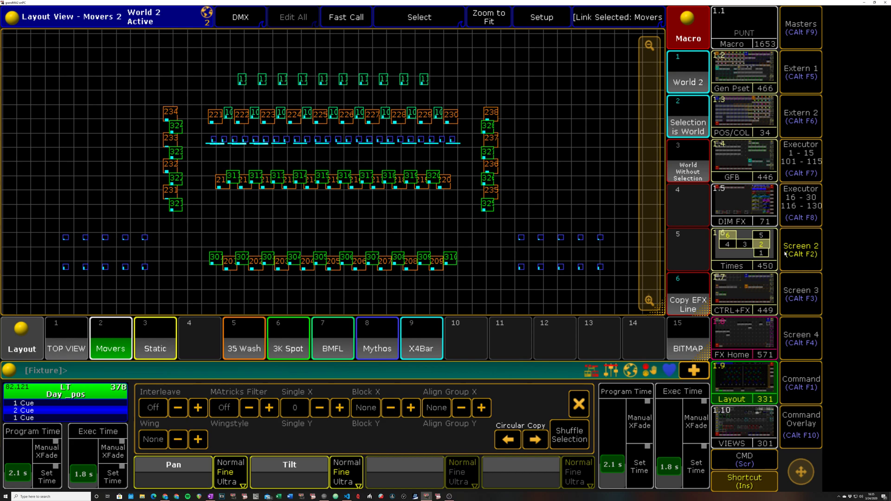
left_click(68, 370)
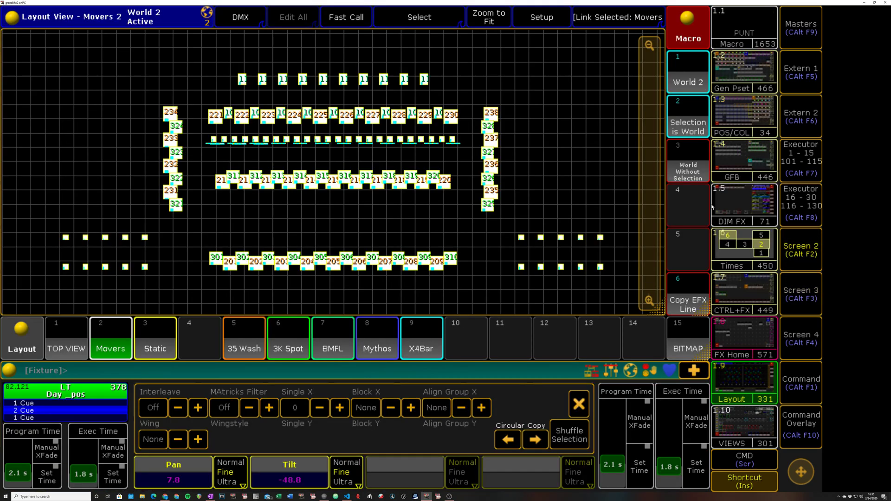
Apply MAtricks Wing 2 to the movers and step through their mirrored pairs.
left_click(198, 440)
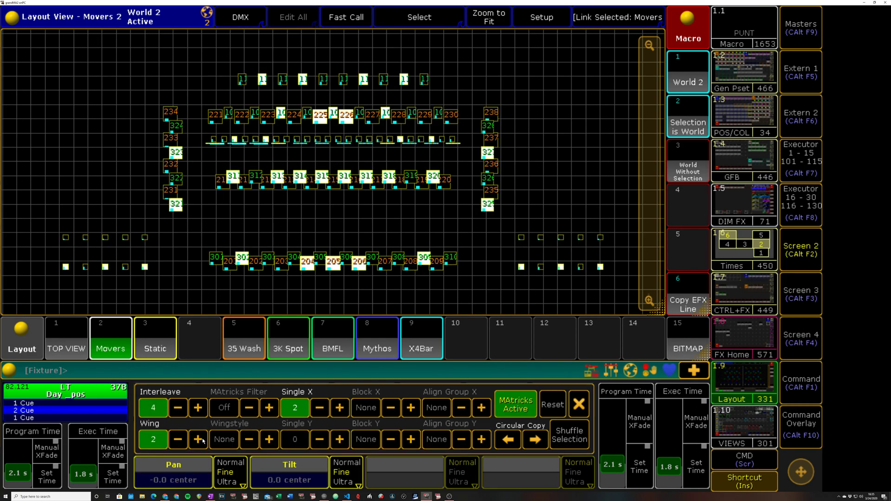
left_click(339, 407)
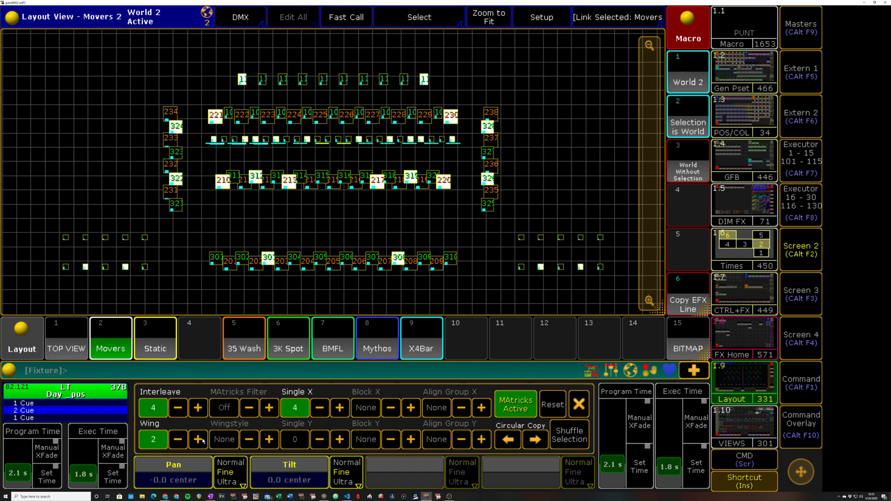
left_click(319, 408)
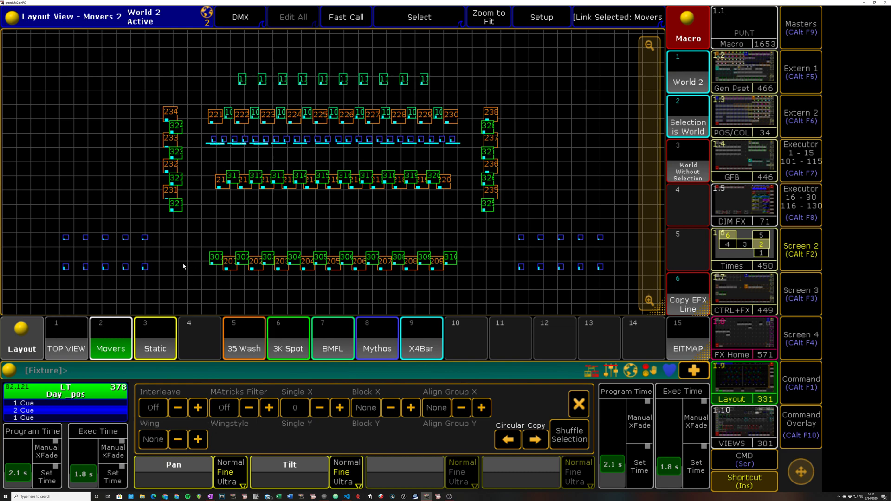
mouse_move(357, 266)
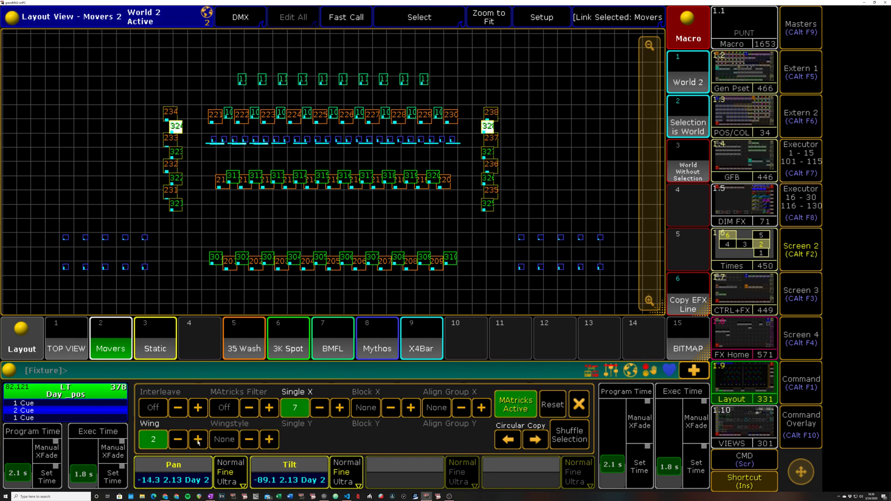
Advance to the next mirrored mover pair, then bring up Layout 9 'X4Bar'.
left_click(339, 408)
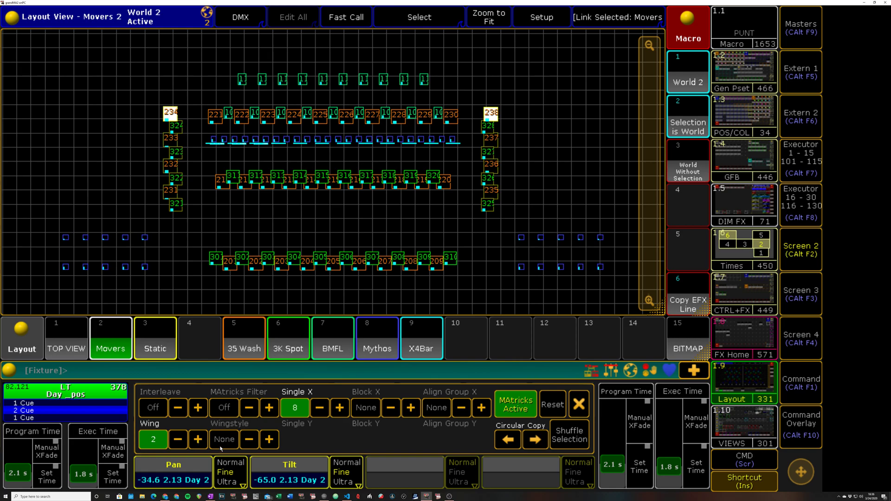
left_click(421, 338)
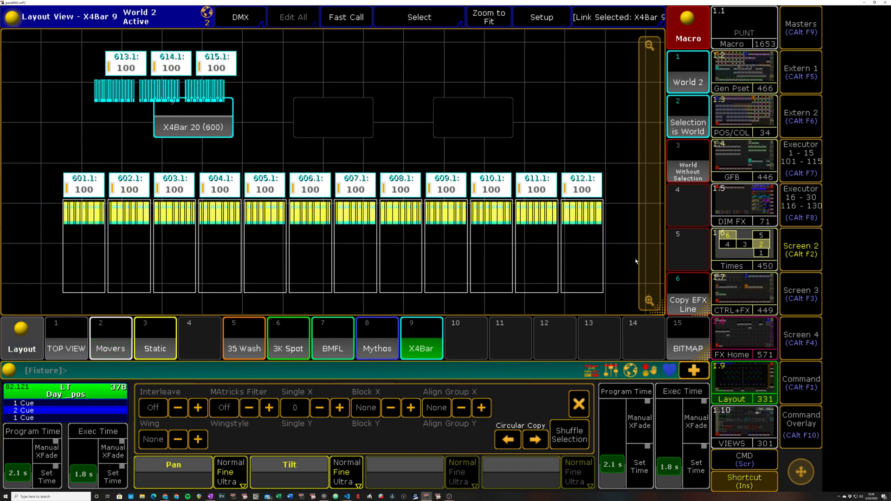
Try MAtricks mirrored wing subsets on the X4Bar fixtures, then return to the movers.
left_click(197, 440)
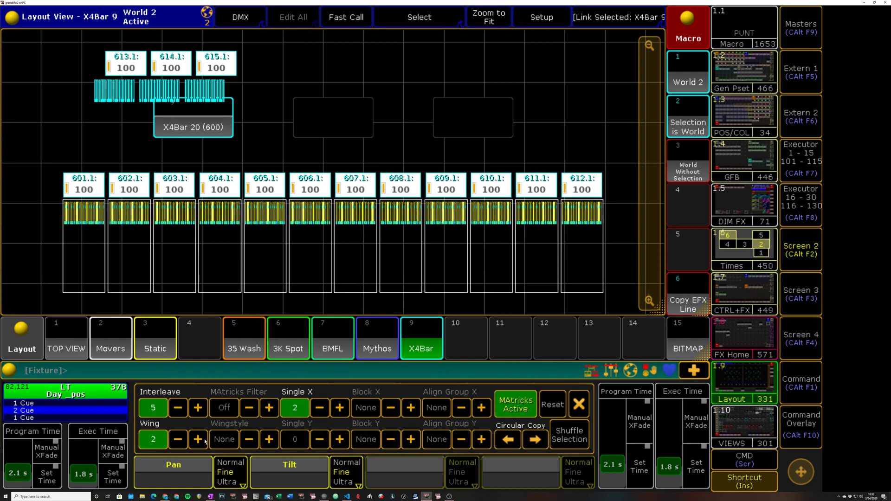
left_click(198, 407)
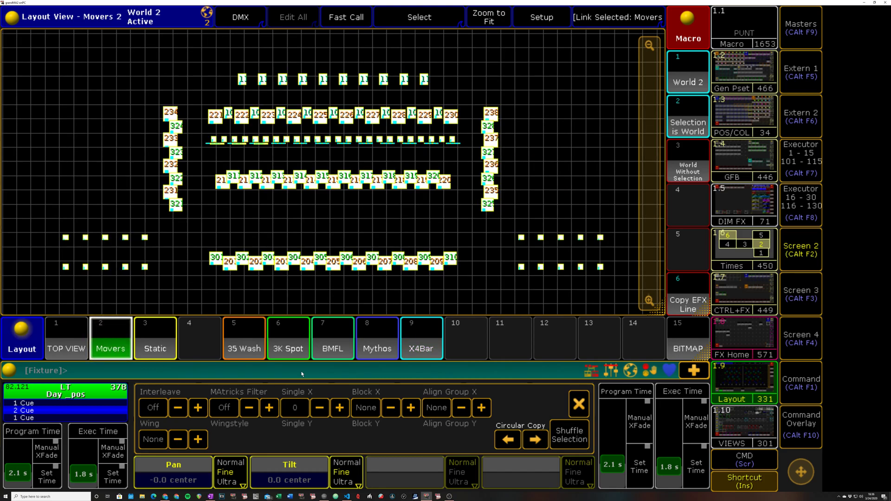
Split the movers with Interleave 5 and Wing 2, step a subset, then show groups.
left_click(198, 440)
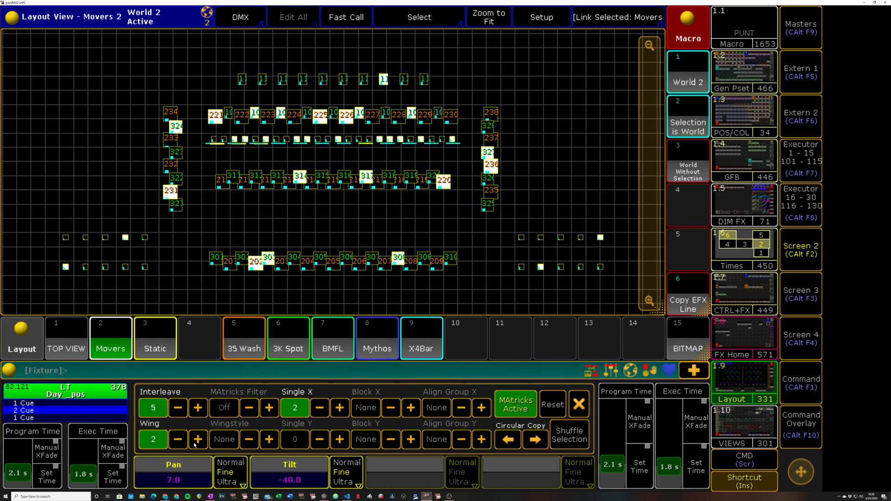
left_click(340, 408)
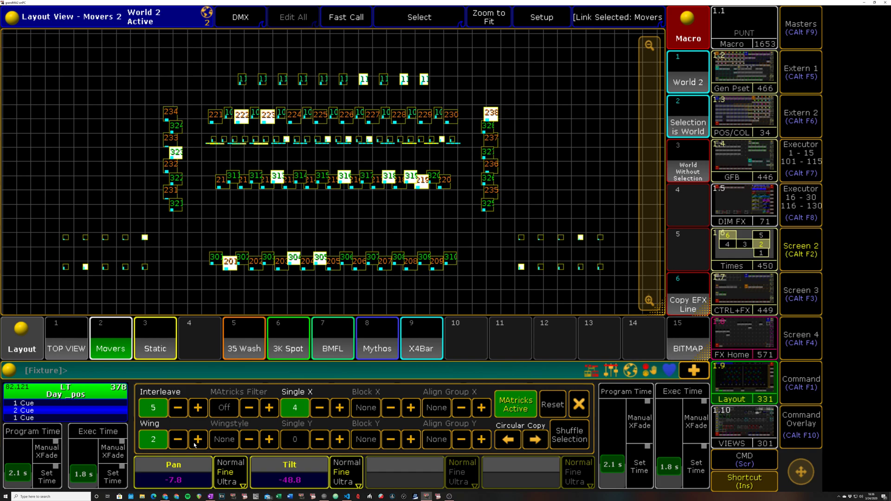
left_click(320, 407)
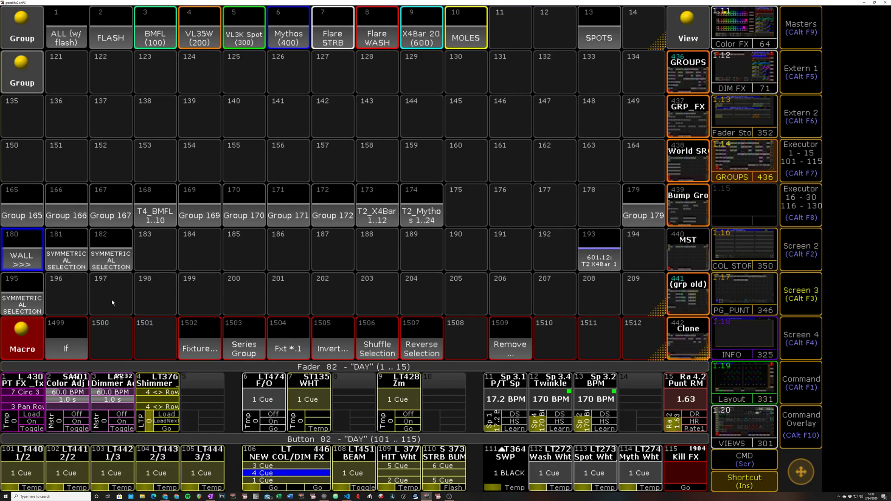
mouse_move(290, 234)
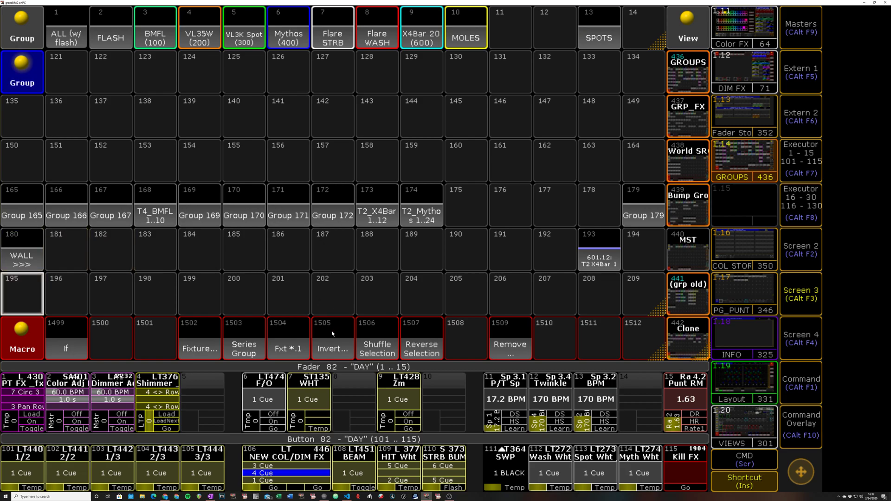
mouse_move(173, 251)
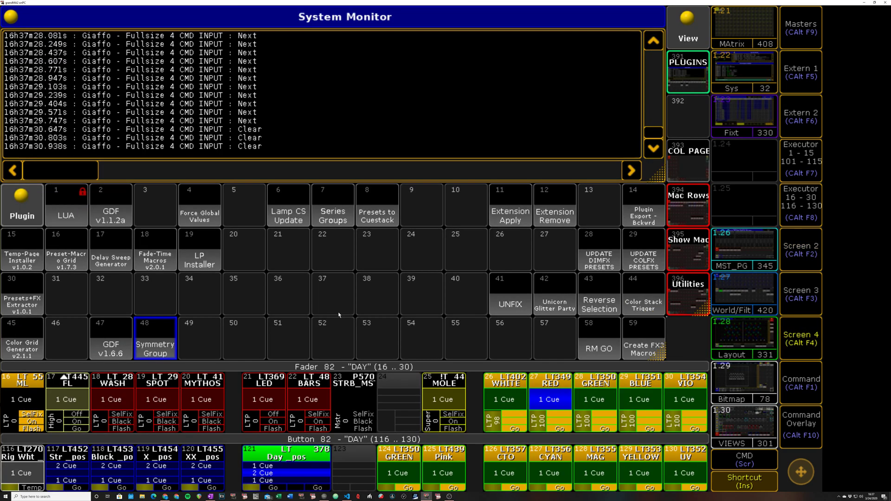
Run plugin 48 on groups 165 thru 174, accept the 10 groups, store at 182.
left_click(155, 339)
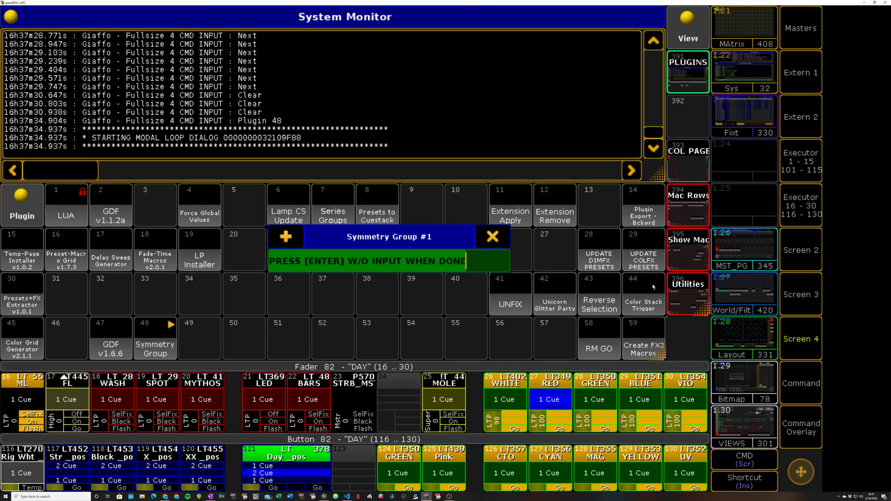
type("1")
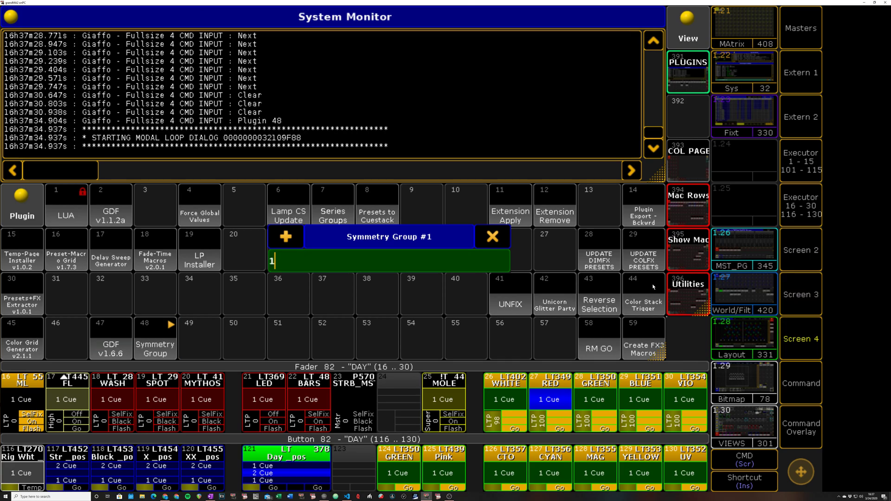
type("65+")
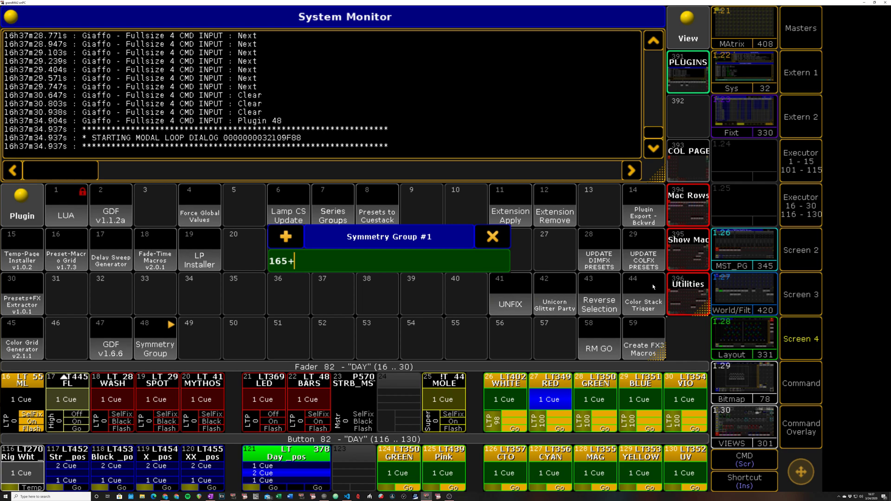
type("thru 17")
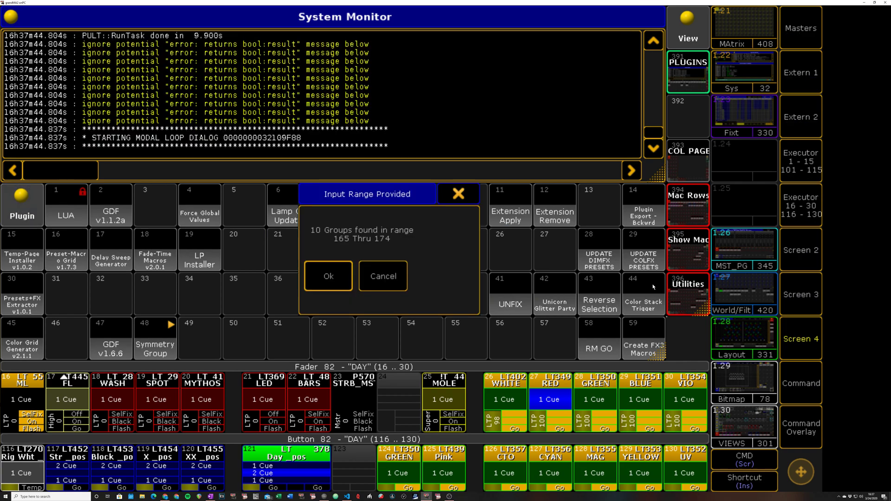
left_click(328, 276)
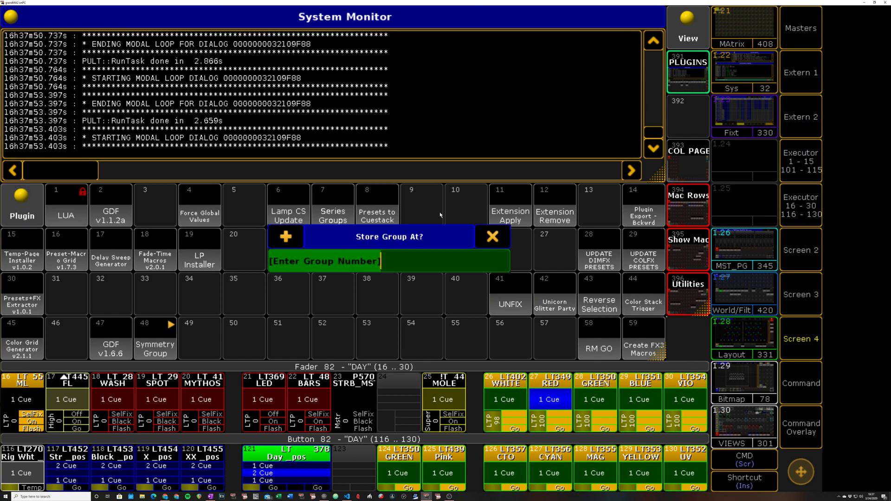
left_click(492, 236)
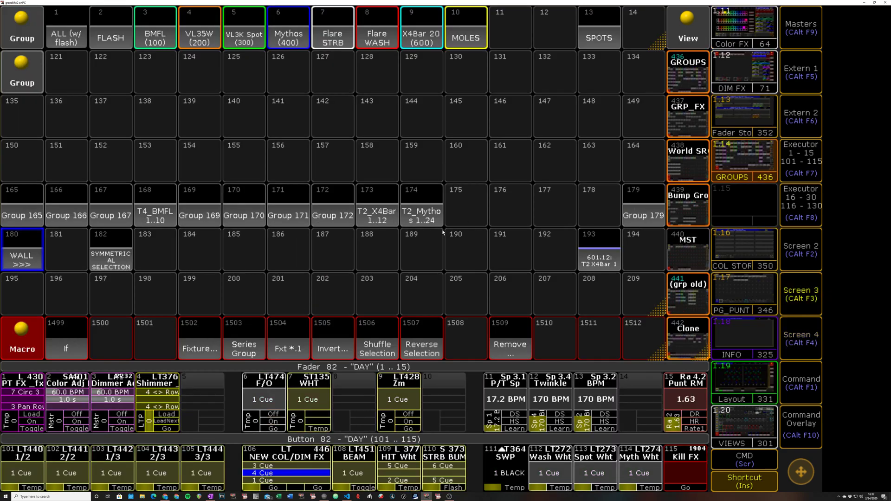
mouse_move(759, 299)
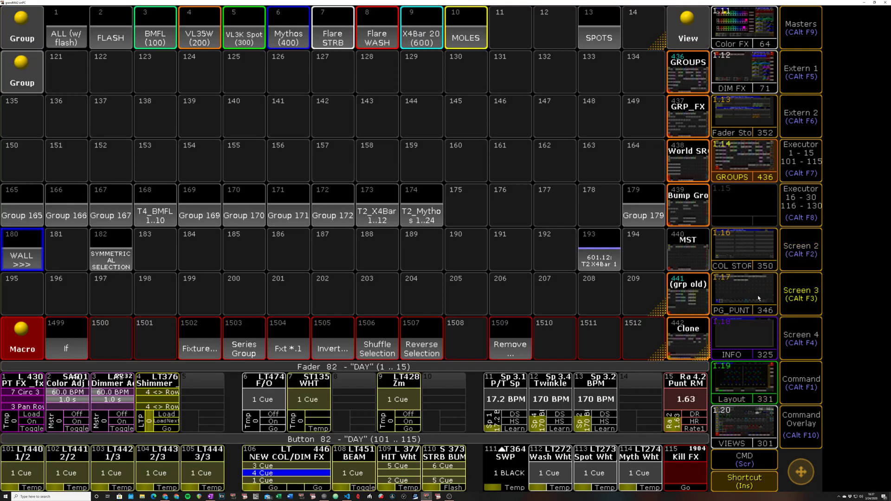
mouse_move(134, 264)
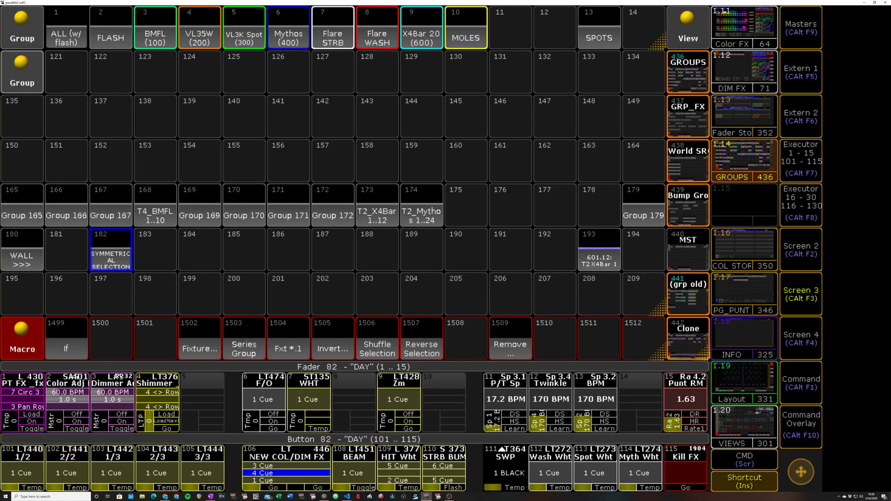
mouse_move(661, 203)
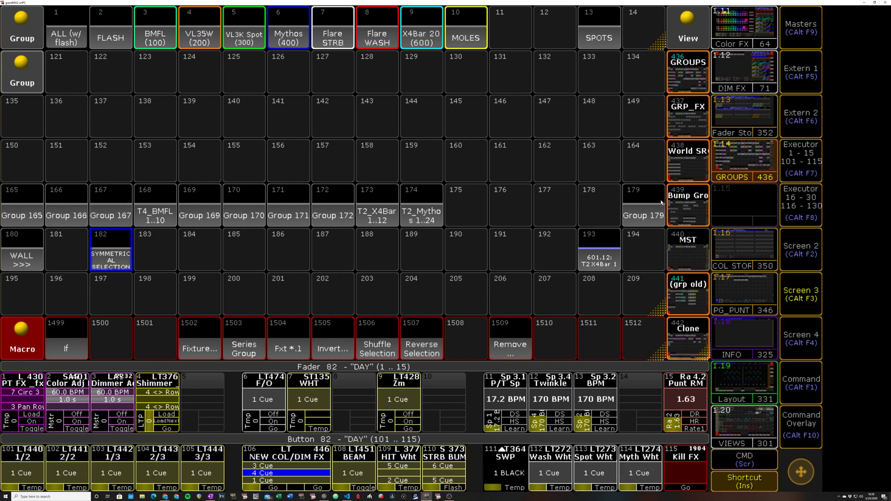